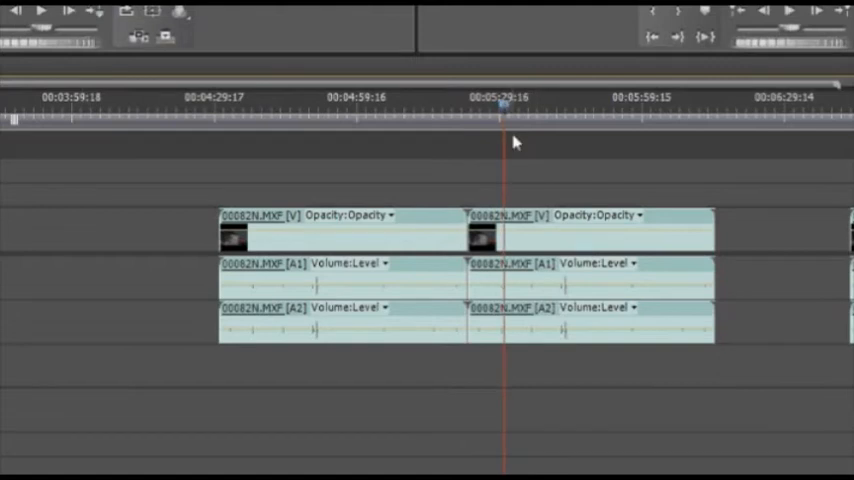
mouse_move(500, 150)
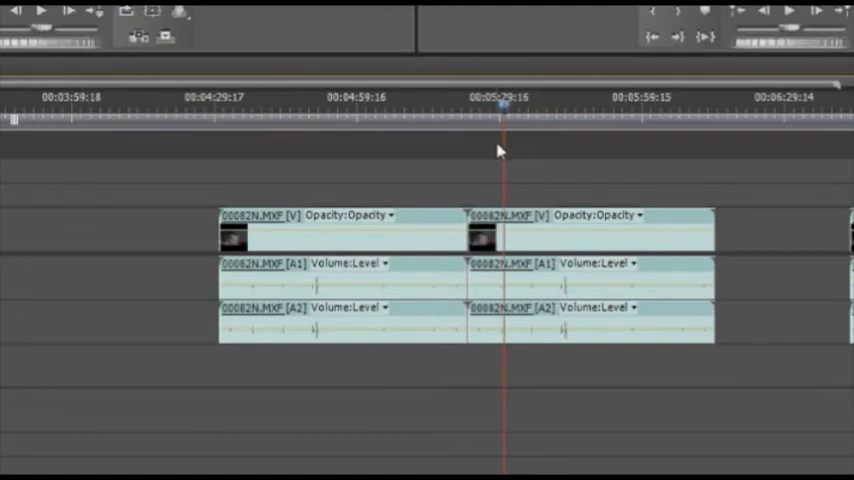
mouse_move(482, 198)
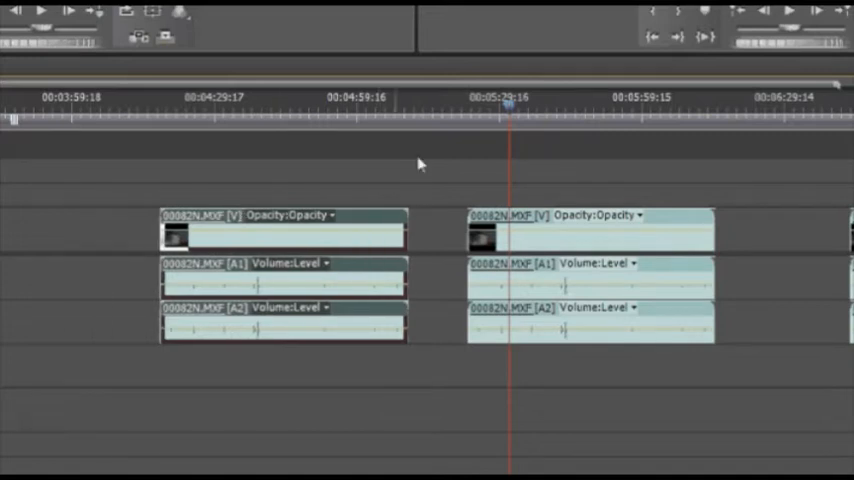
- Move the first timeline clip earlier, leaving a gap before the next clip
click(290, 230)
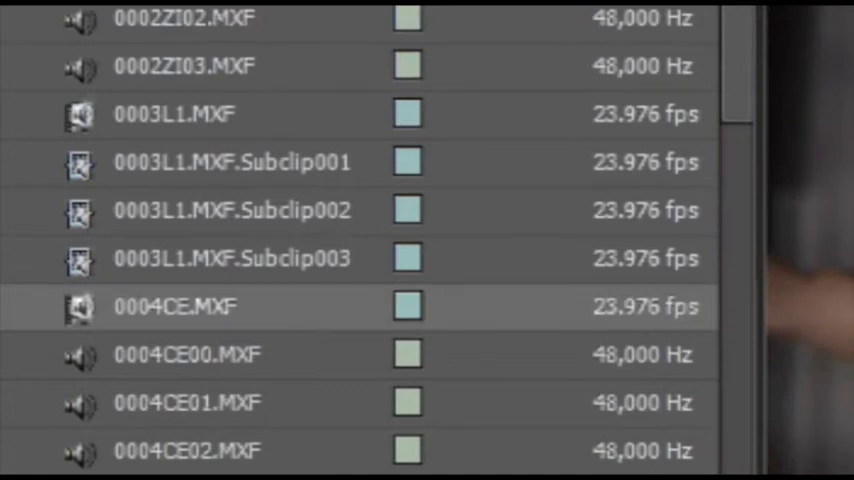
- Scroll the Project panel to bring the three 0003L1.MXF subclips into view
scroll(up, 3)
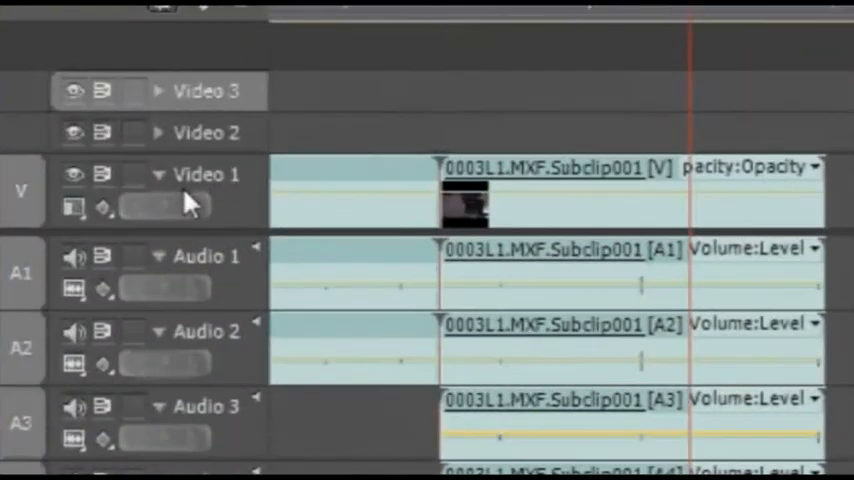
mouse_move(250, 76)
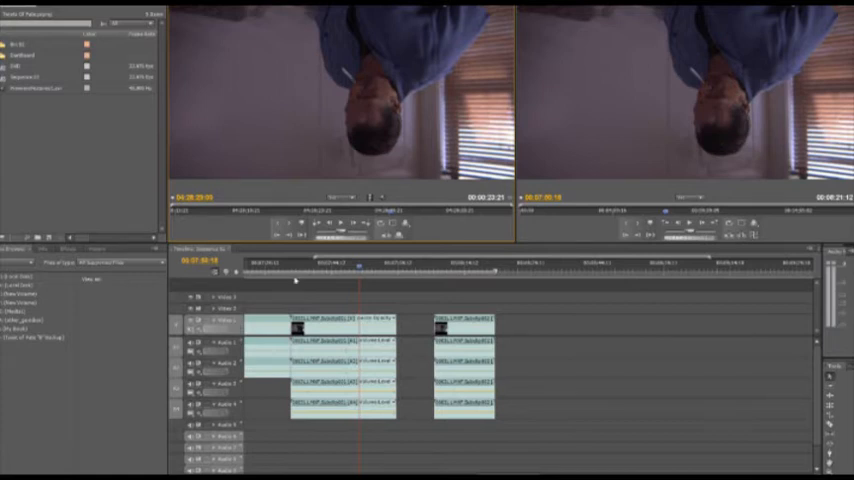
mouse_move(316, 124)
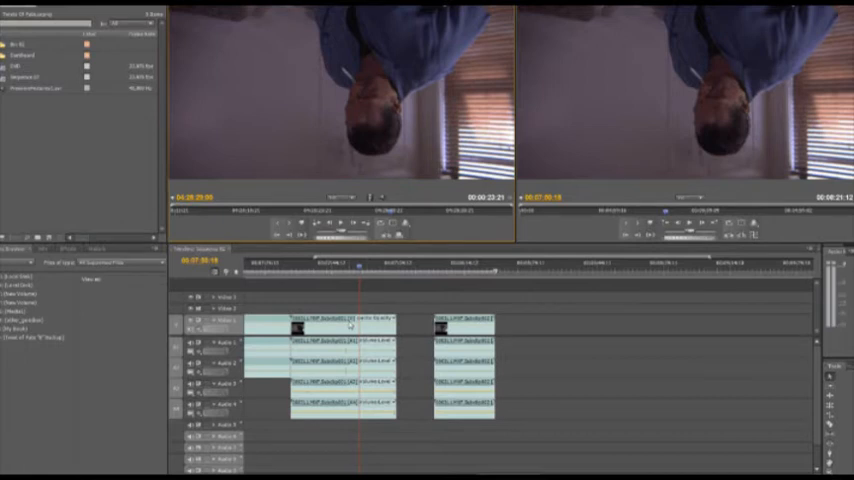
mouse_move(344, 154)
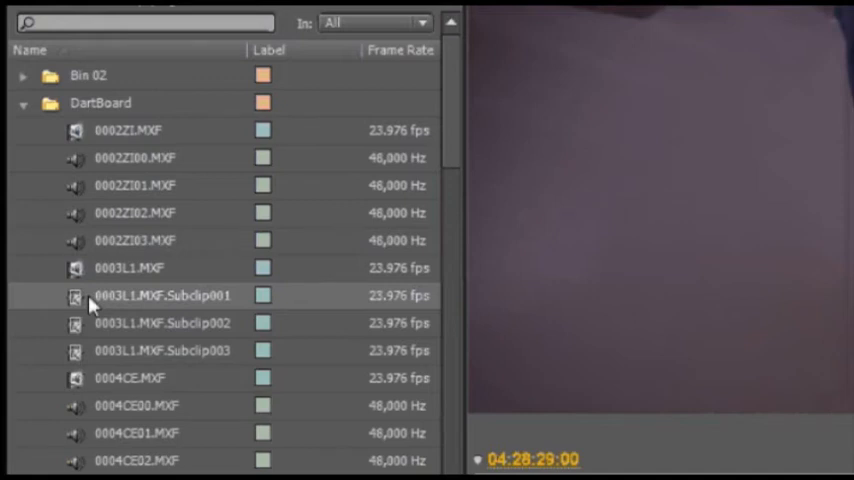
mouse_move(90, 304)
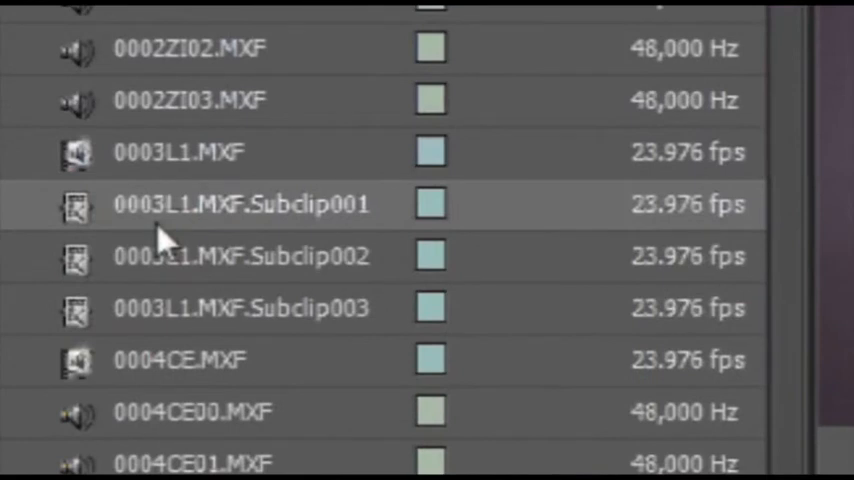
mouse_move(136, 176)
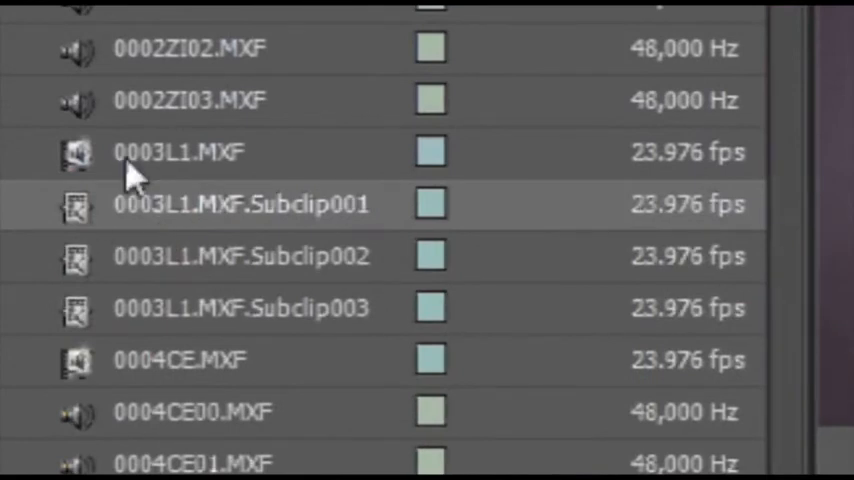
mouse_move(210, 260)
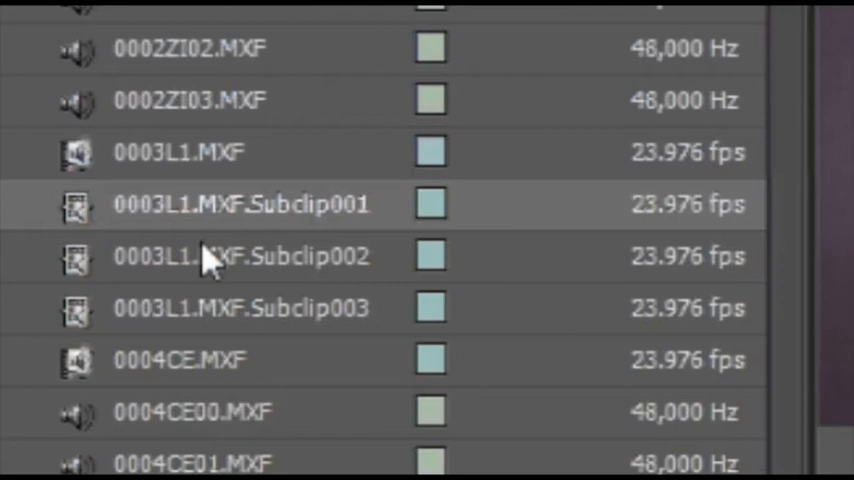
mouse_move(150, 184)
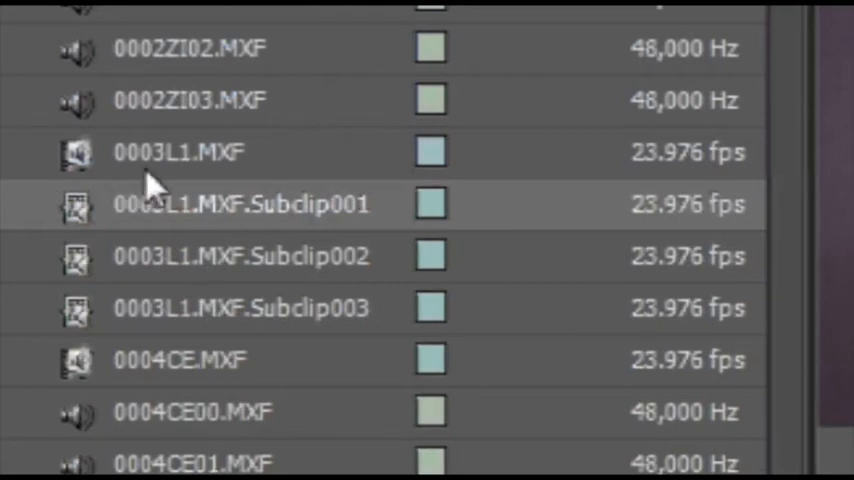
mouse_move(196, 196)
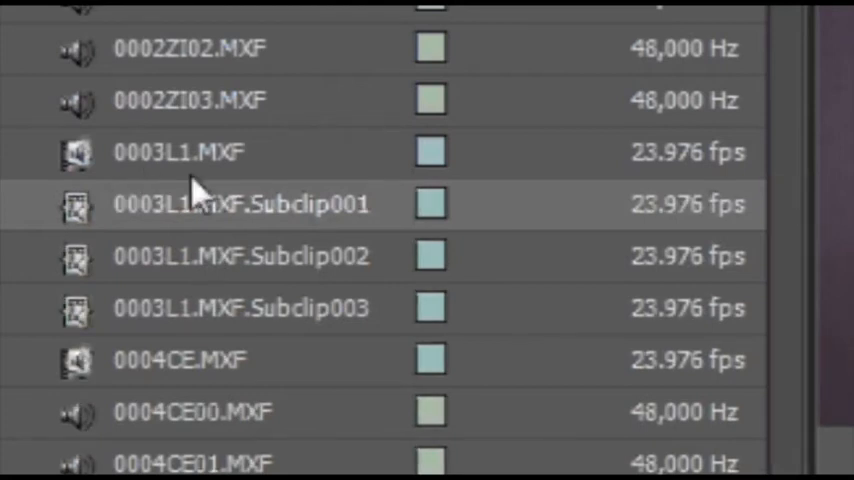
mouse_move(290, 224)
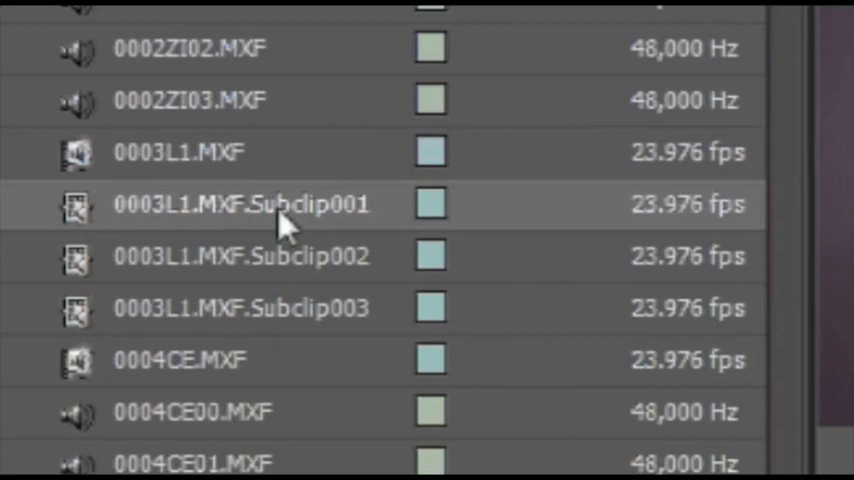
mouse_move(290, 224)
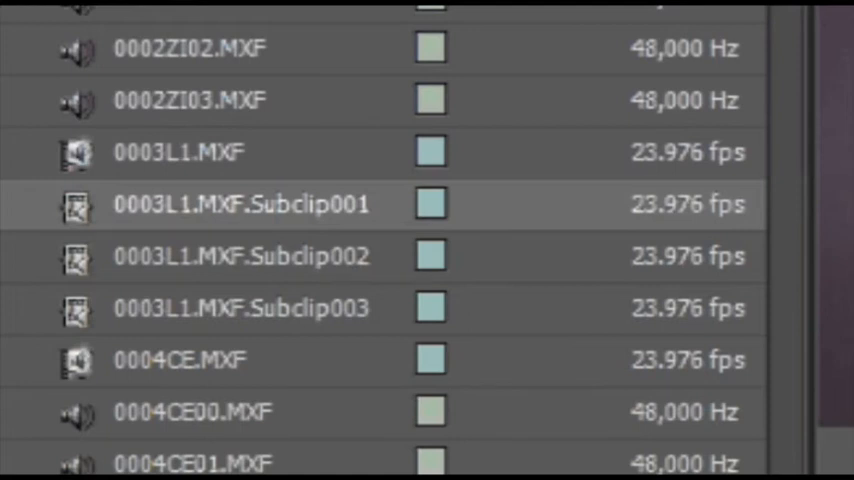
mouse_move(130, 176)
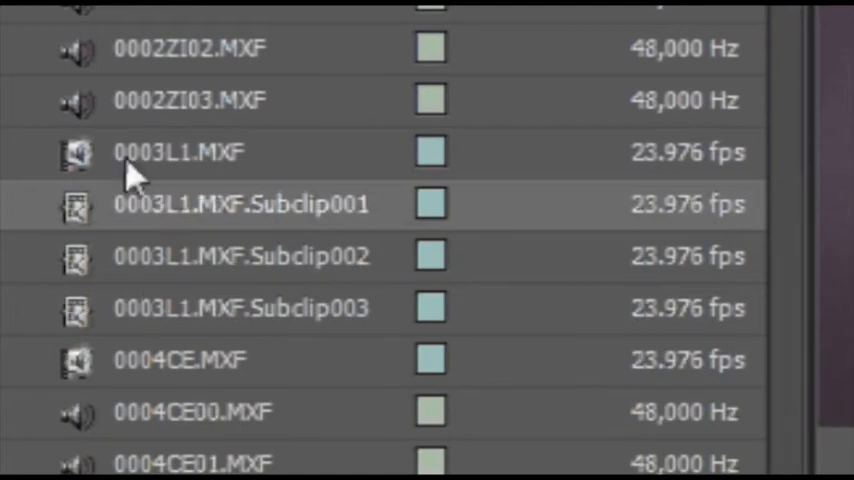
mouse_move(90, 176)
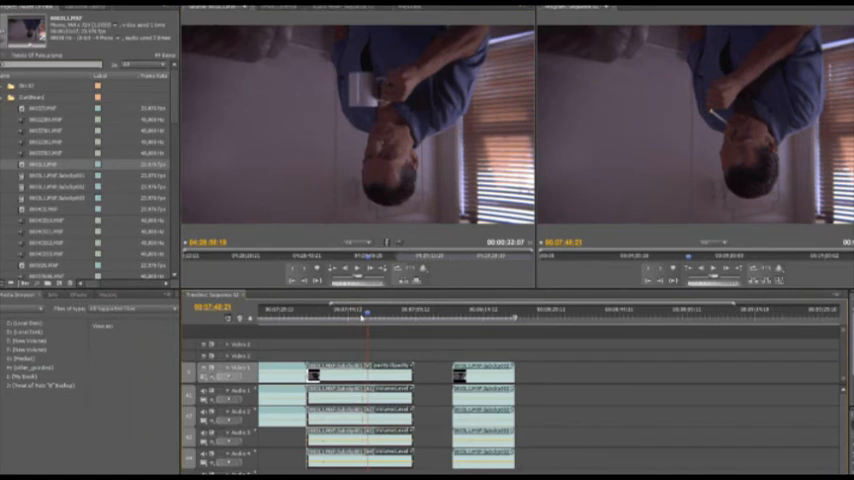
- Match Frame the clip under the playhead to show its source frame in the Source Monitor
click(380, 312)
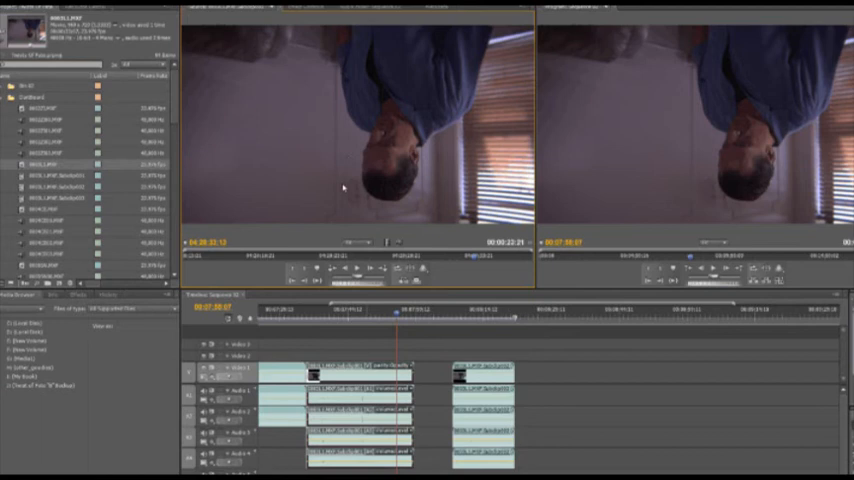
mouse_move(472, 264)
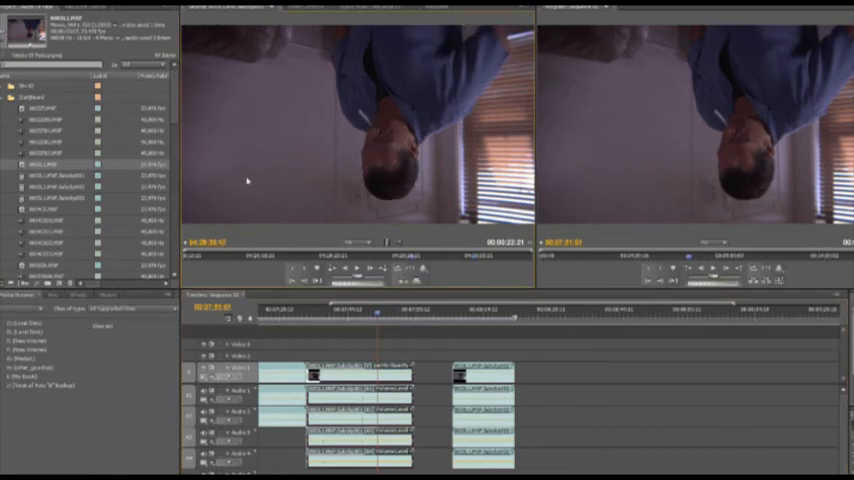
mouse_move(312, 216)
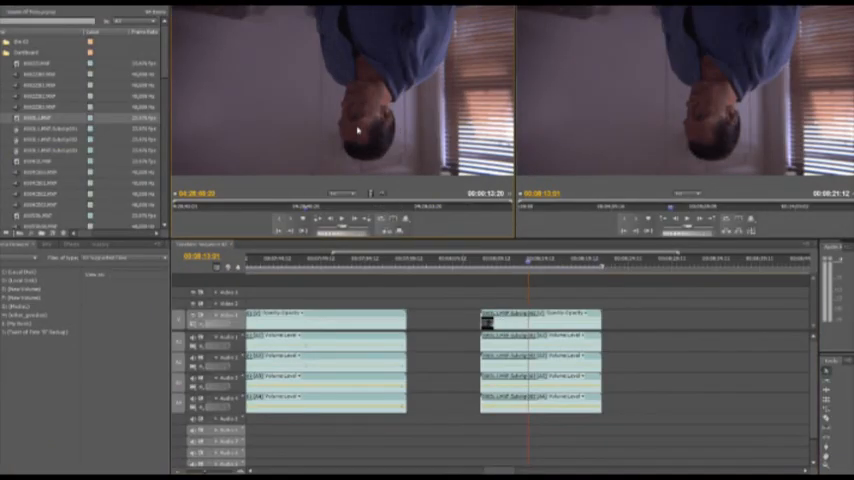
mouse_move(296, 96)
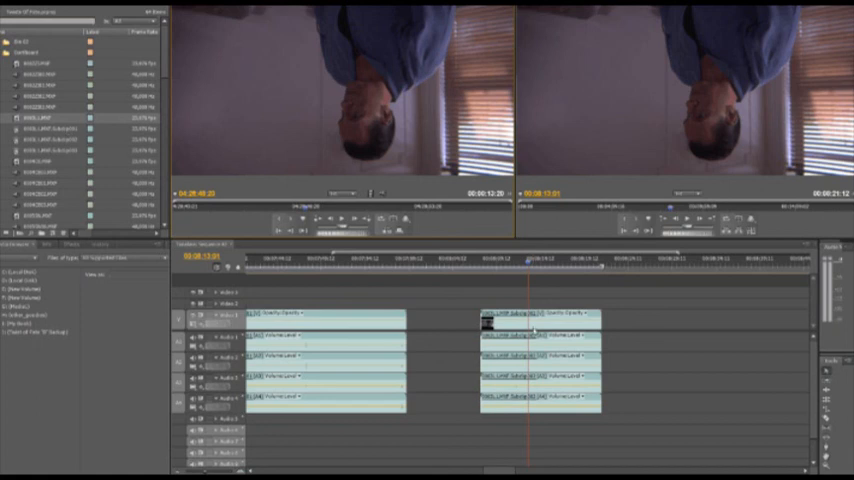
mouse_move(372, 138)
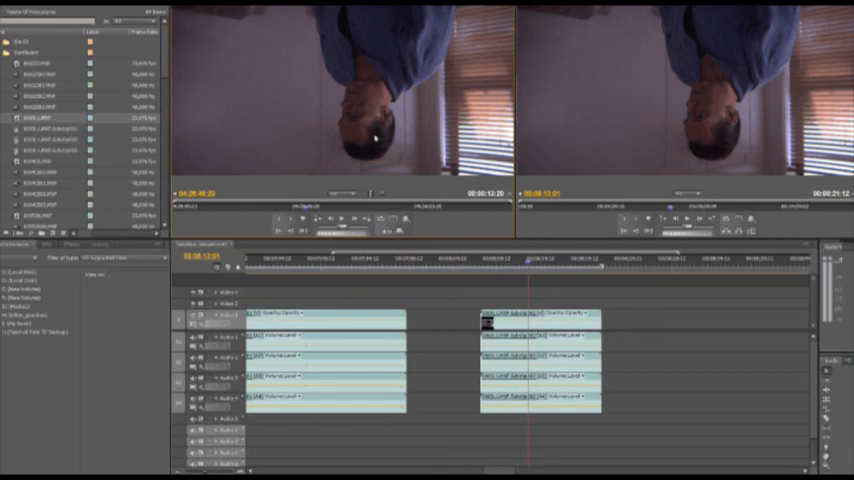